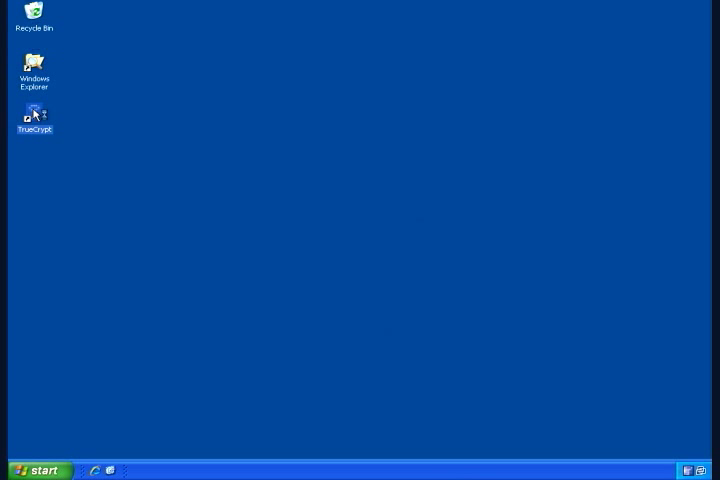
Step: Launch TrueCrypt from the desktop and start the Volume Creation Wizard
double_click(34, 113)
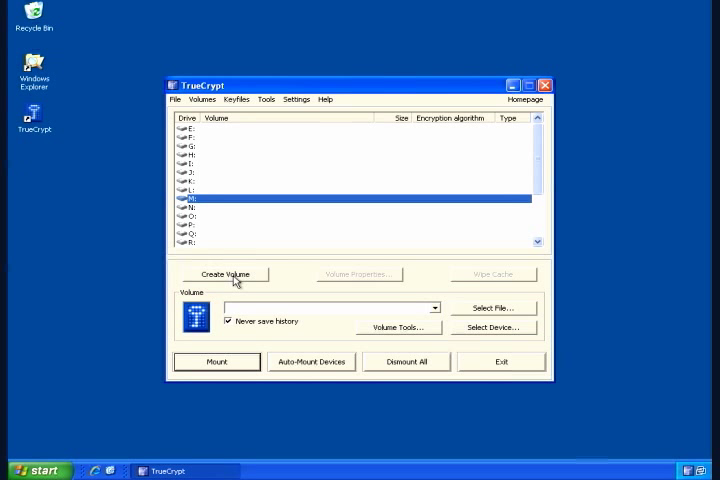
click(225, 274)
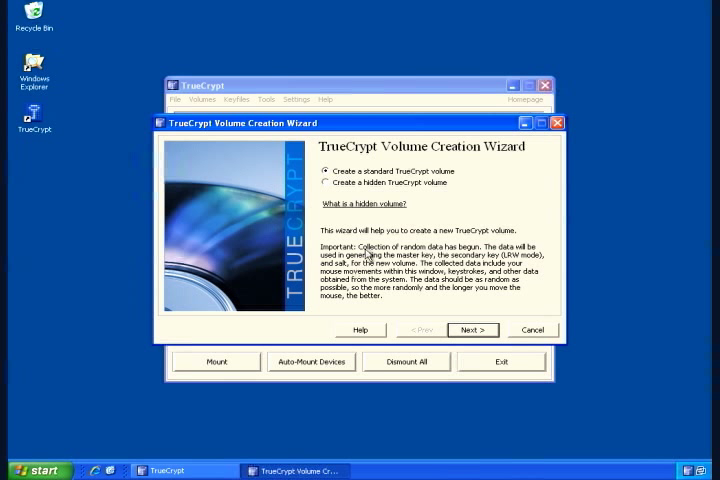
mouse_move(374, 210)
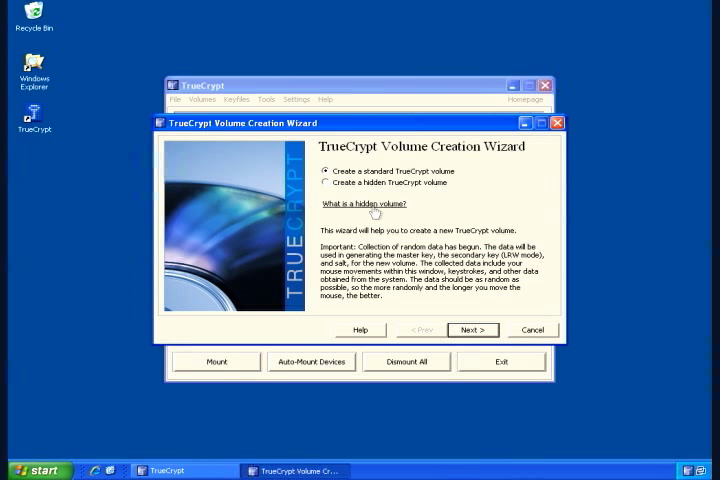
mouse_move(476, 330)
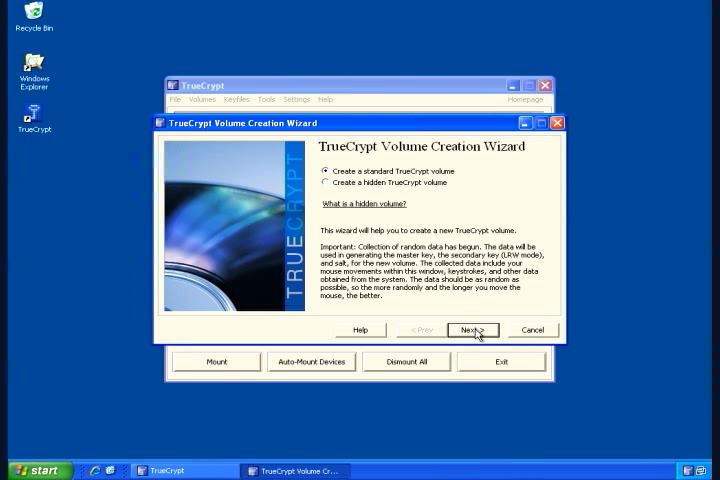
Step: Continue with a standard volume to the Volume Location page
click(472, 330)
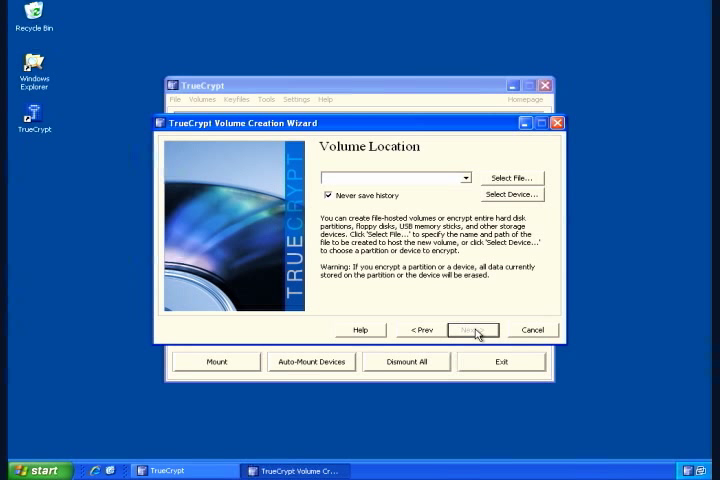
mouse_move(503, 183)
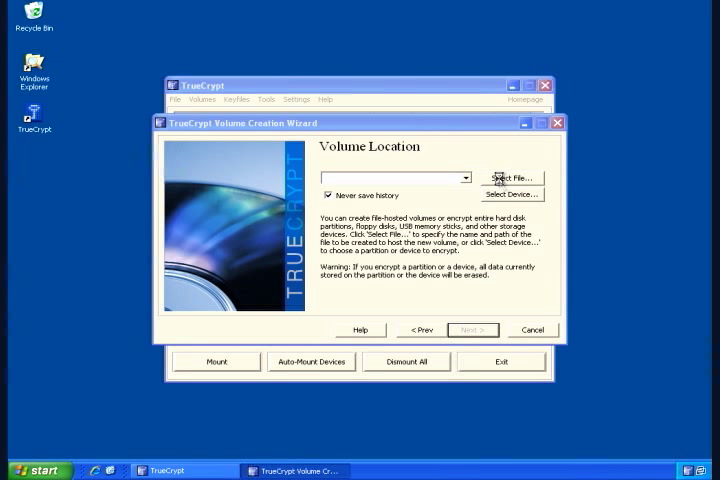
Step: Save the new container file as onNeutral.tc in My Documents
click(512, 178)
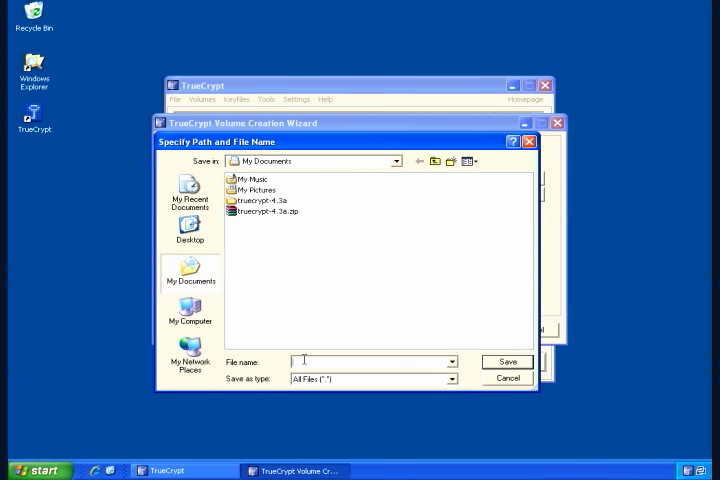
text(on)
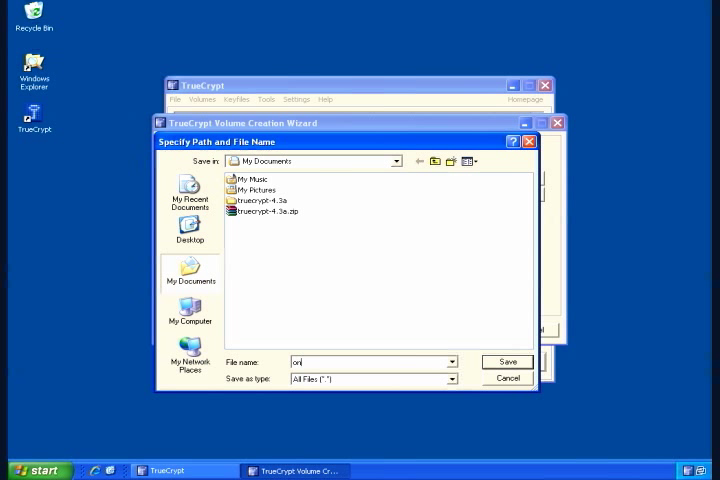
text(Neutral.tc)
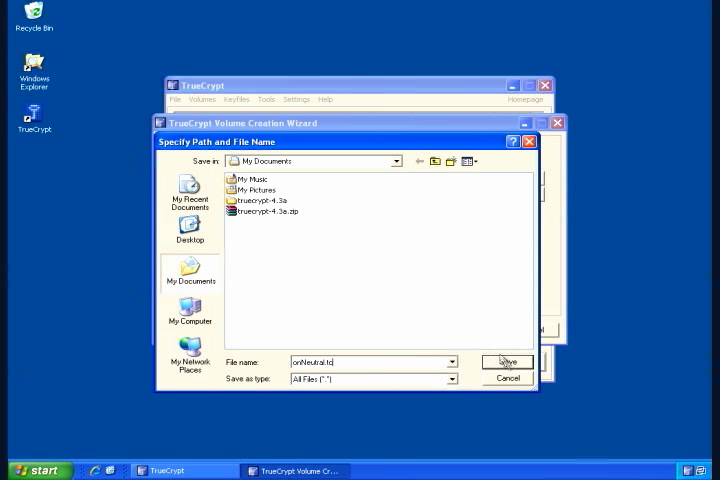
click(506, 362)
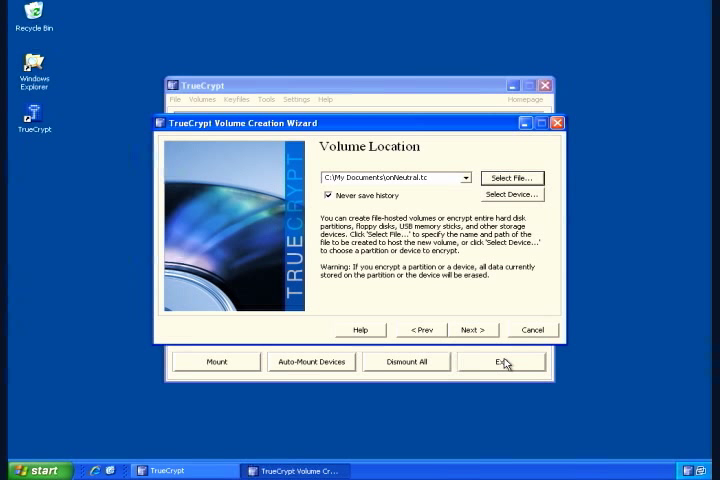
mouse_move(469, 331)
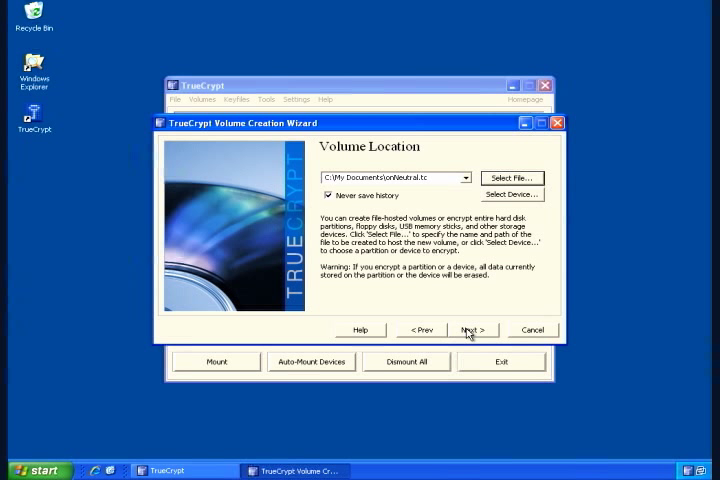
Step: Reach Encryption Options, preview Serpent and Twofish, then reselect AES with RIPEMD-160
click(471, 330)
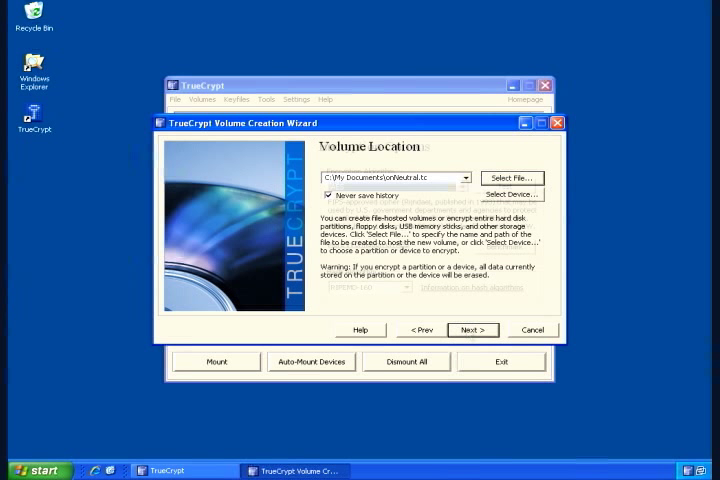
click(471, 330)
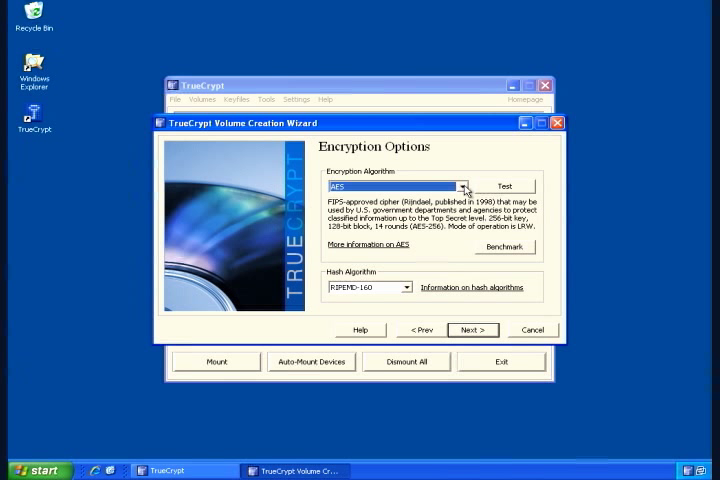
click(458, 186)
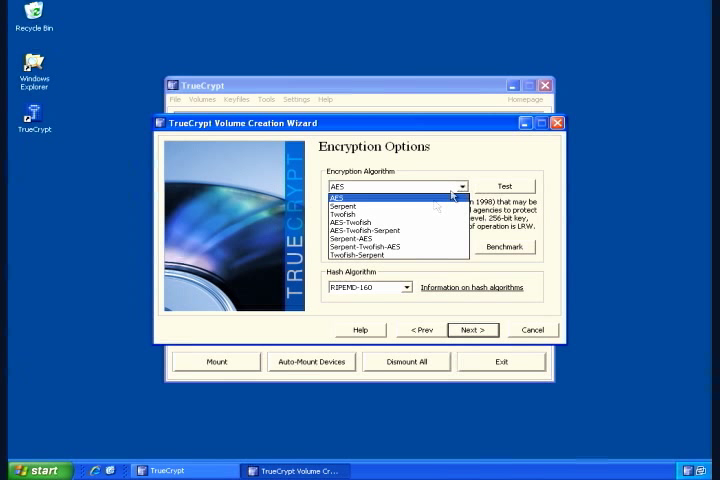
click(343, 207)
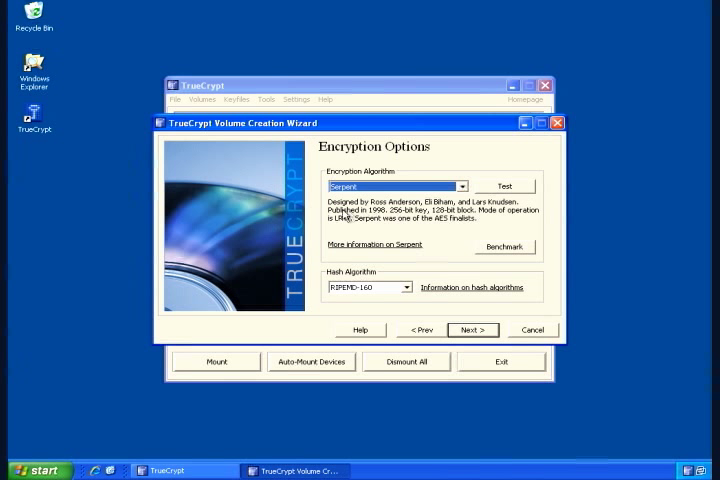
mouse_move(505, 225)
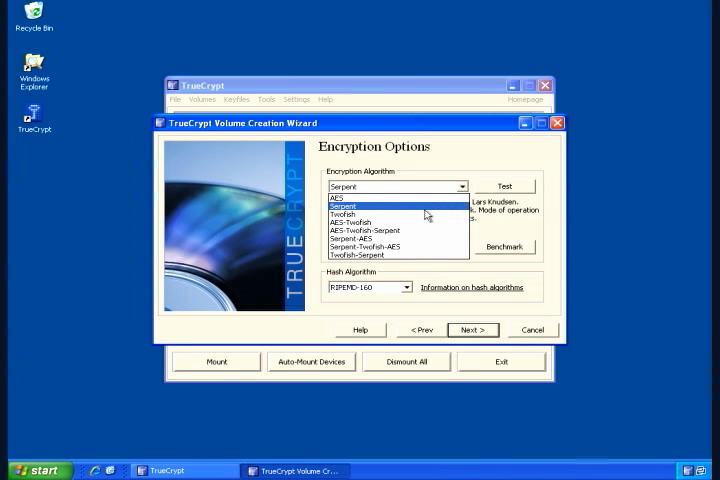
click(350, 197)
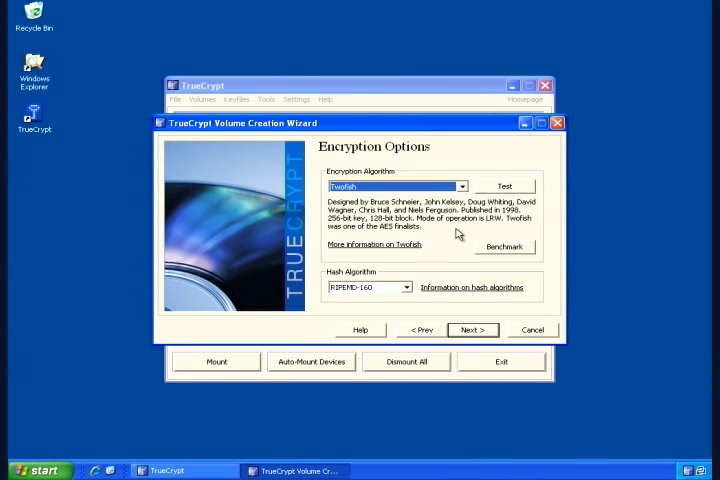
click(461, 186)
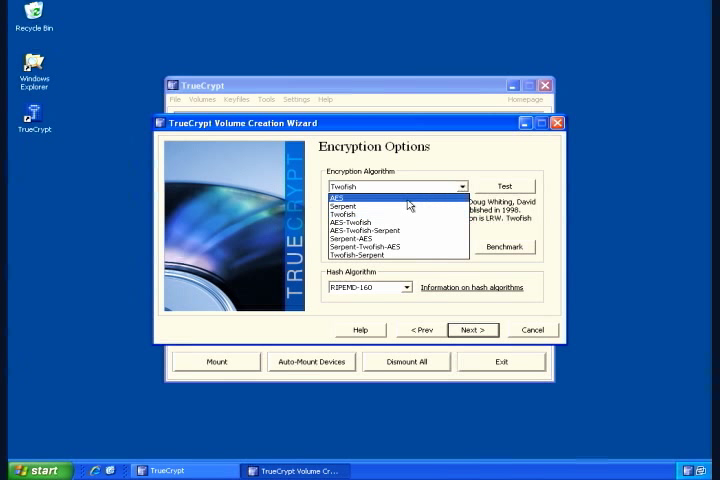
click(347, 196)
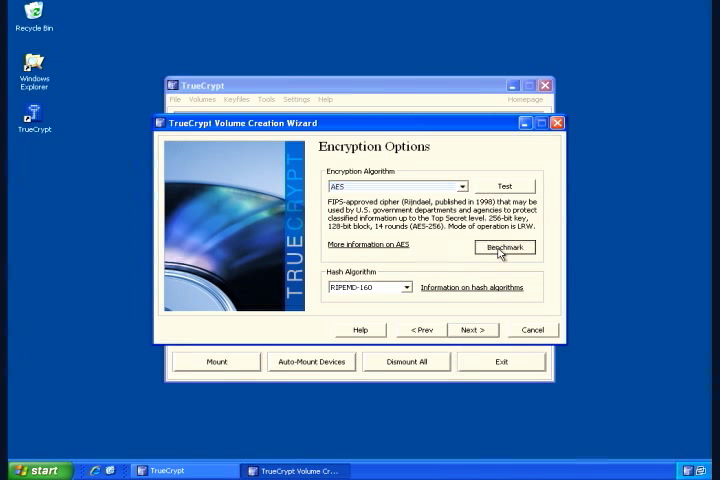
Step: Run the algorithm benchmark, showing Twofish fastest and AES second
click(505, 247)
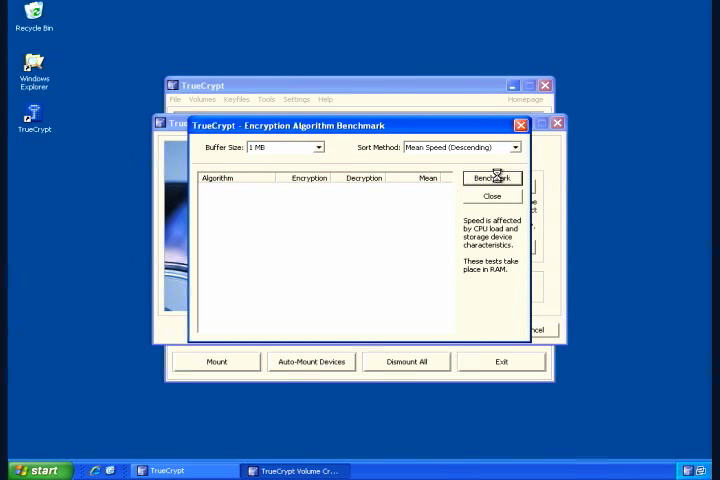
click(491, 177)
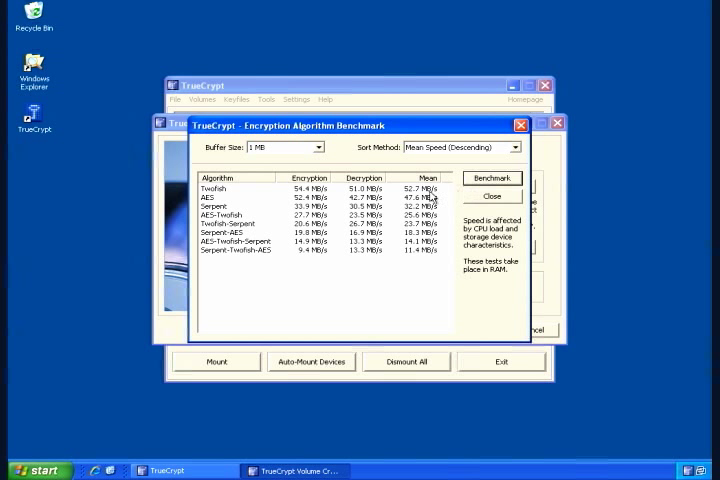
mouse_move(428, 190)
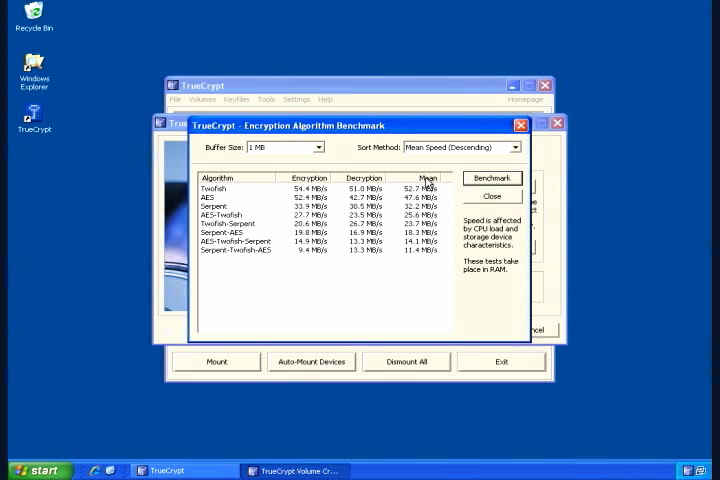
mouse_move(427, 218)
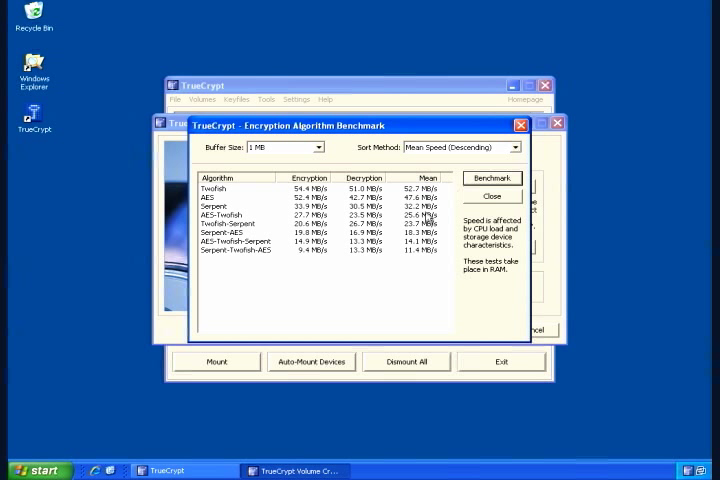
mouse_move(425, 228)
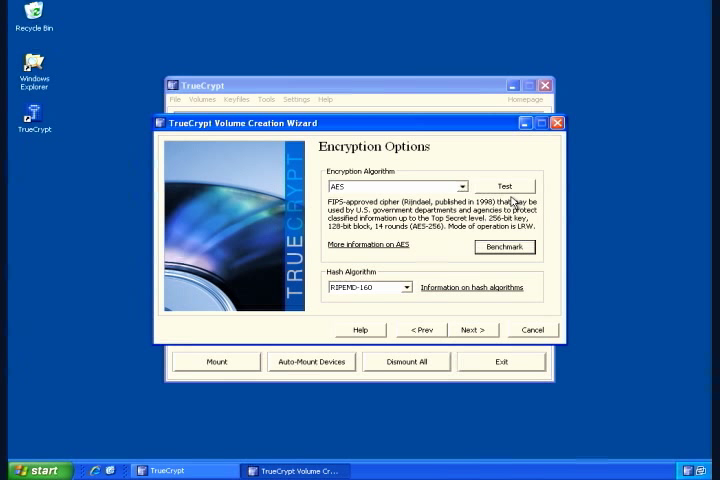
mouse_move(451, 257)
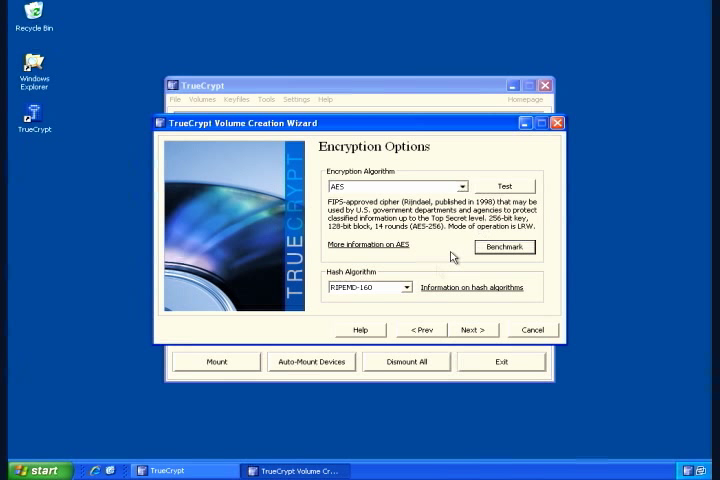
mouse_move(415, 290)
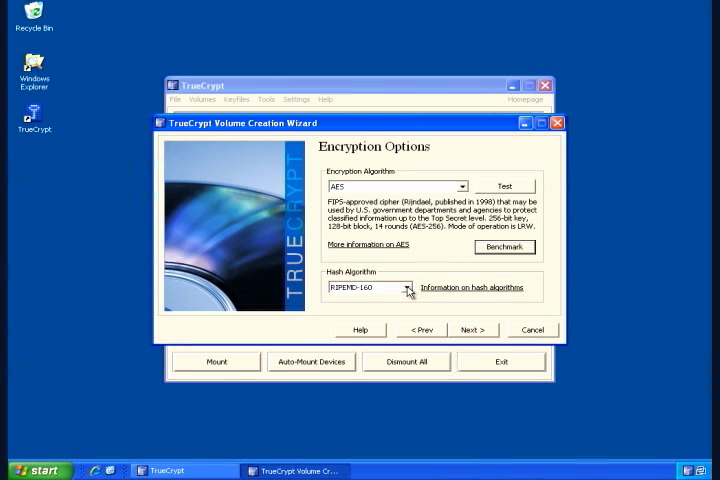
mouse_move(408, 291)
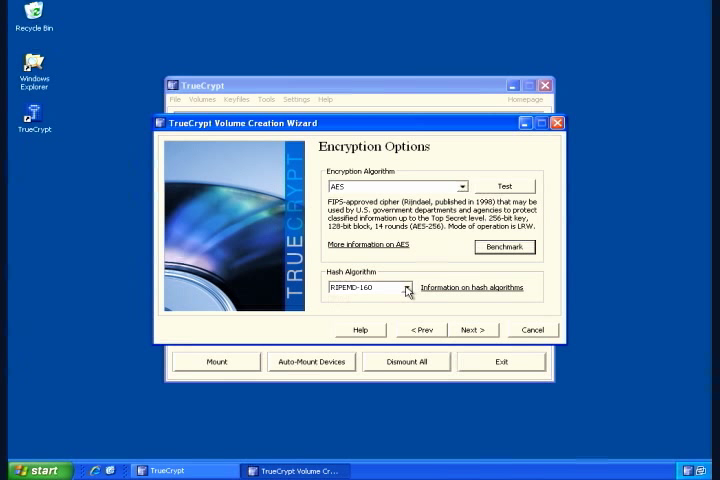
click(405, 287)
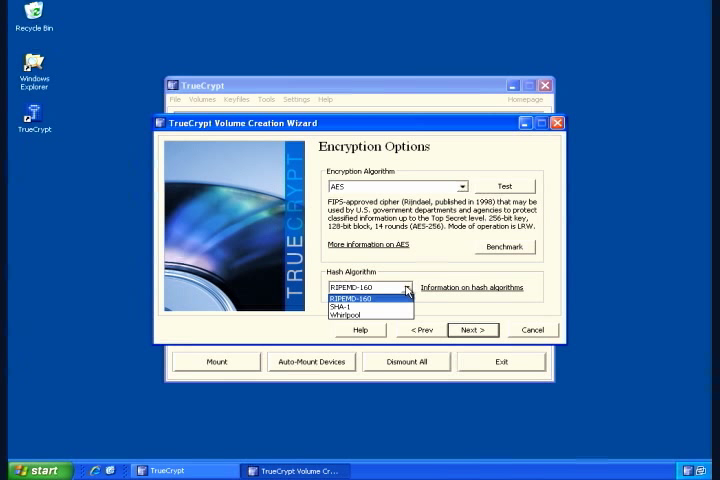
mouse_move(366, 314)
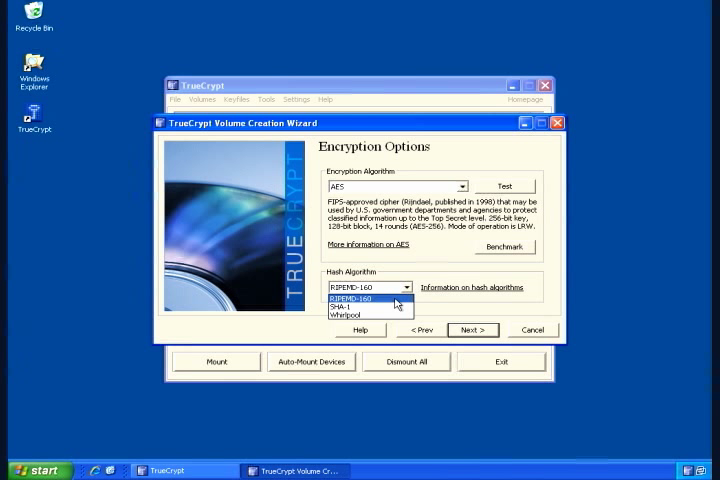
click(370, 297)
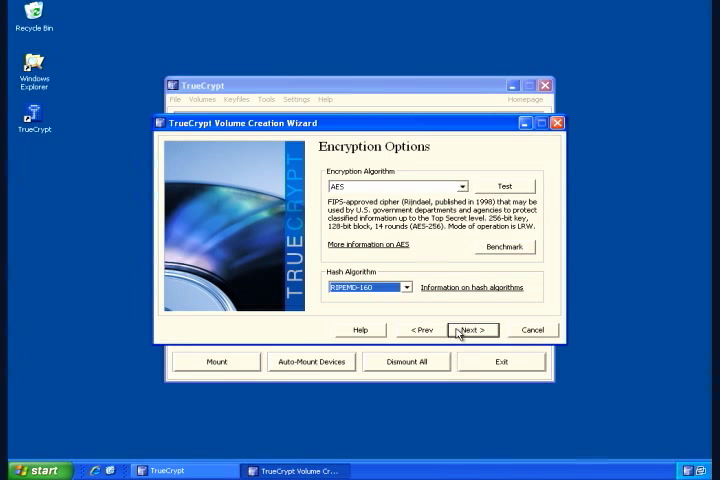
Step: Advance to Volume Size and enter 256 MB for the container
click(471, 330)
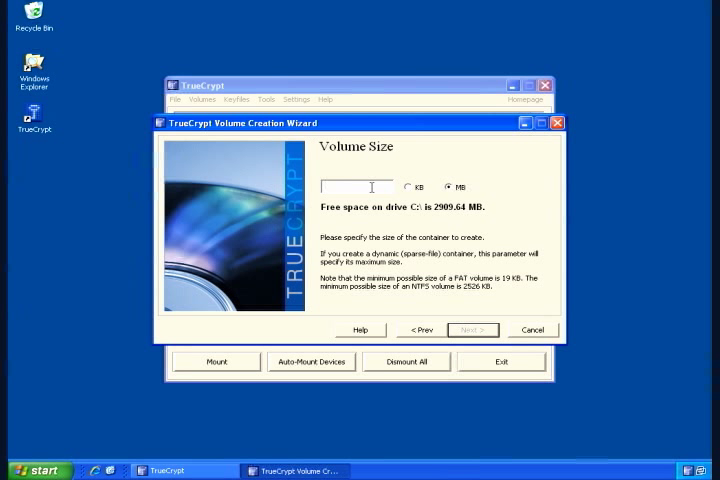
text(2)
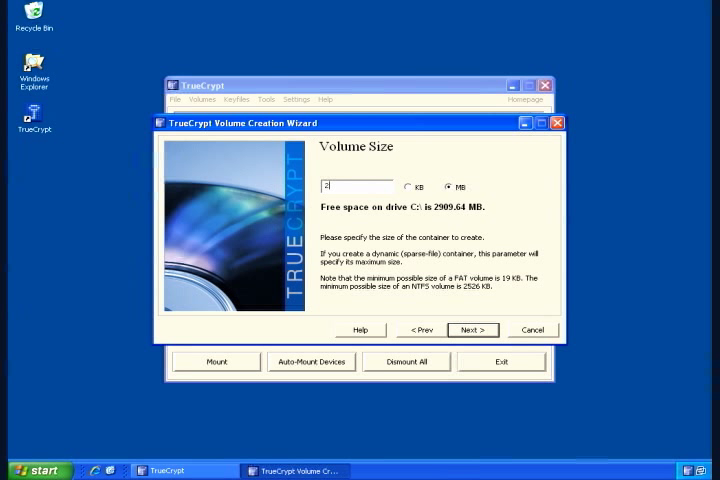
text(56)
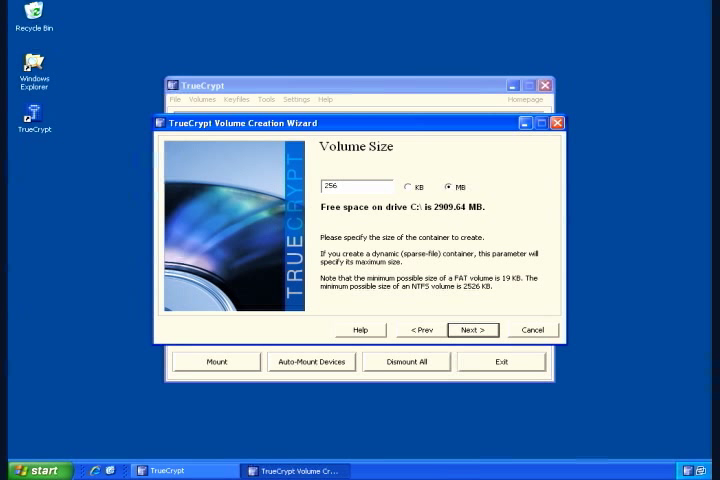
mouse_move(393, 221)
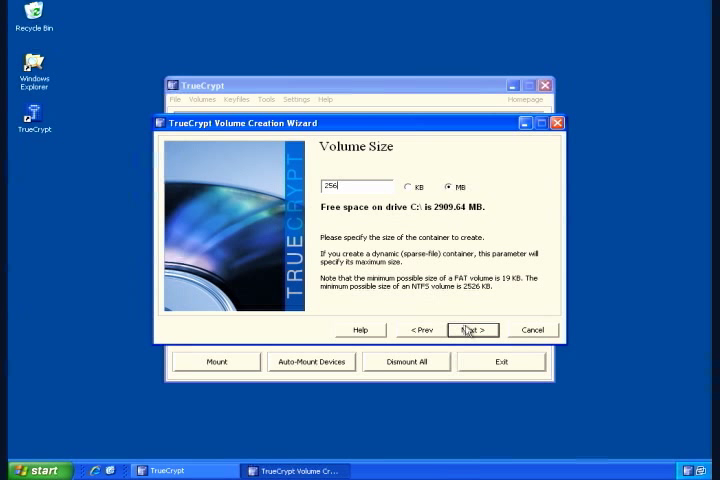
Step: Advance to Volume Password and fill in both Password and Confirm fields
click(470, 329)
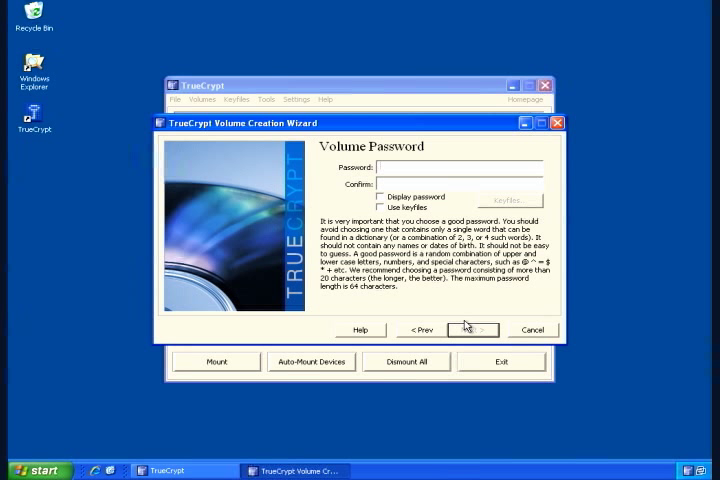
text(***)
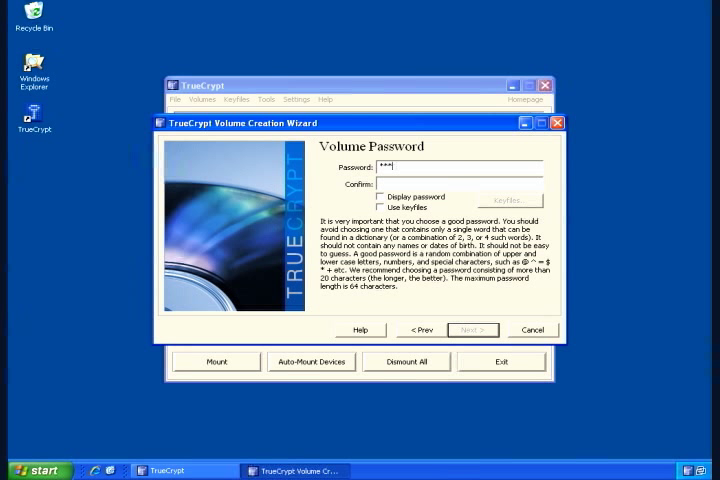
text(****)
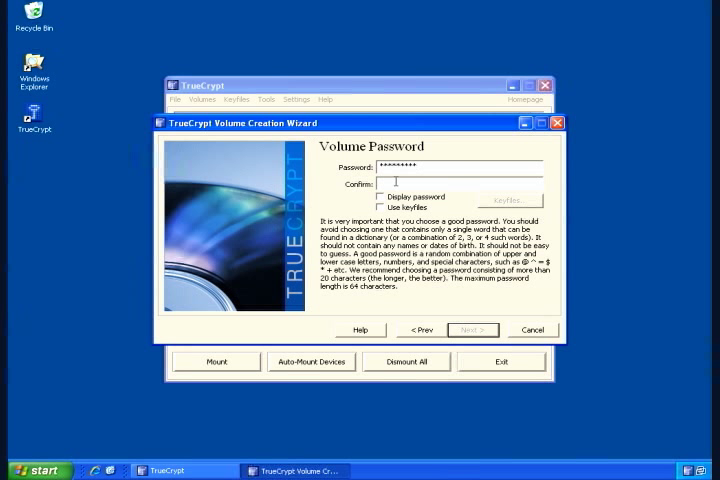
text(*)
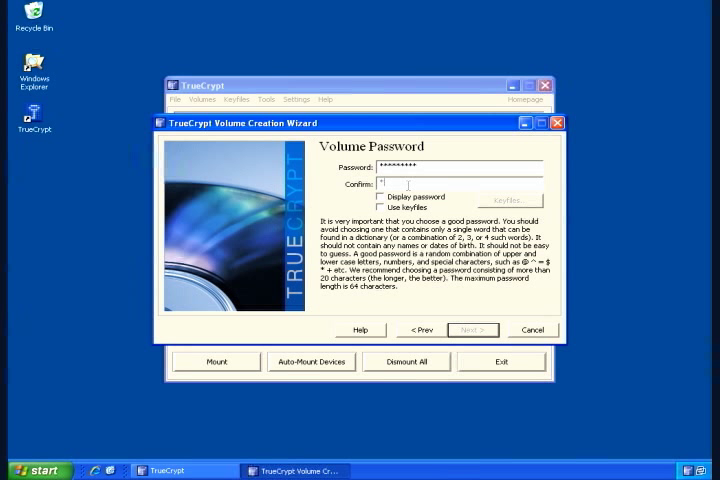
text(****)
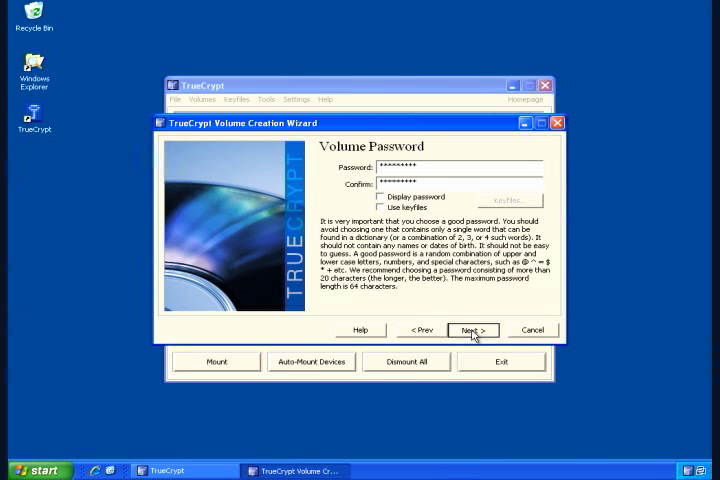
Step: Submit the password, triggering the short-password warning dialog
click(472, 330)
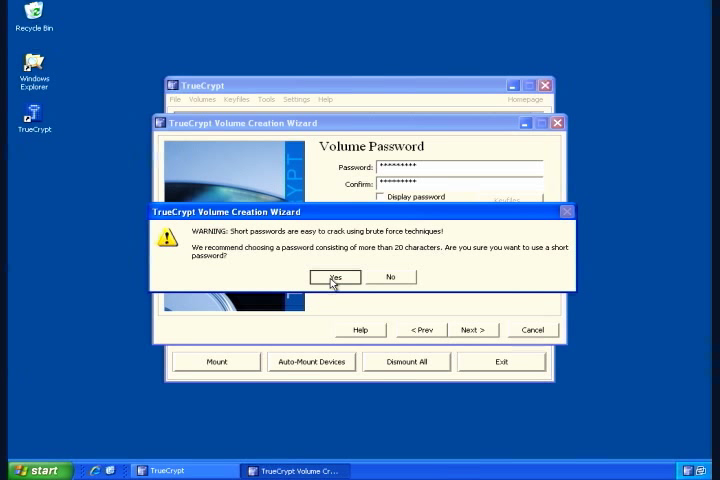
click(334, 277)
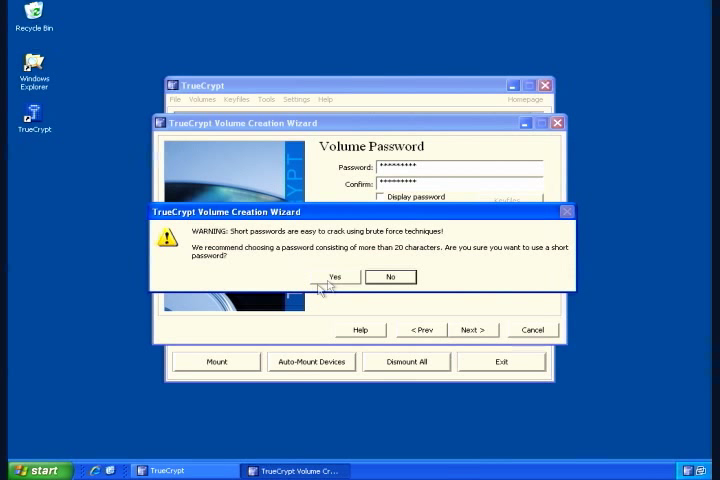
mouse_move(419, 333)
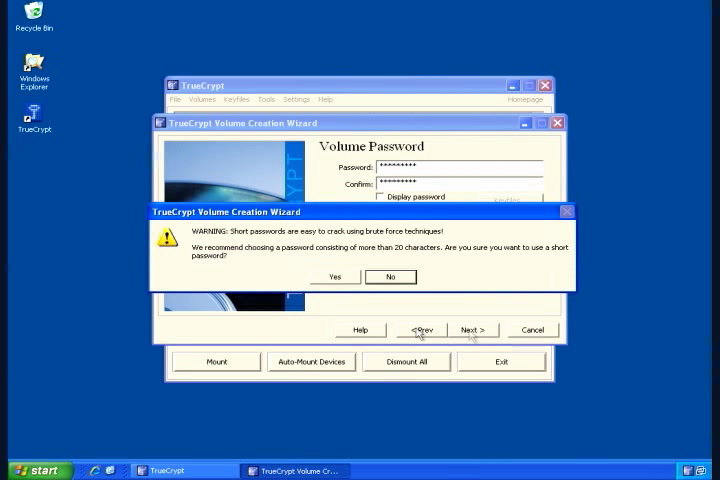
mouse_move(472, 330)
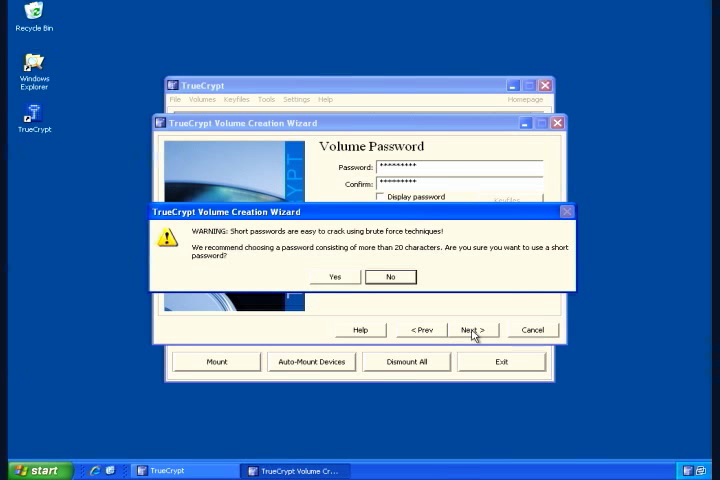
mouse_move(331, 307)
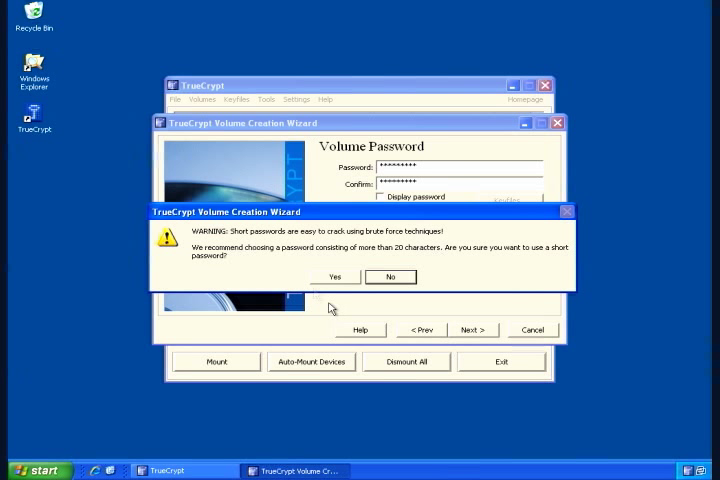
Step: Accept the short password and select FAT as the volume filesystem
click(335, 276)
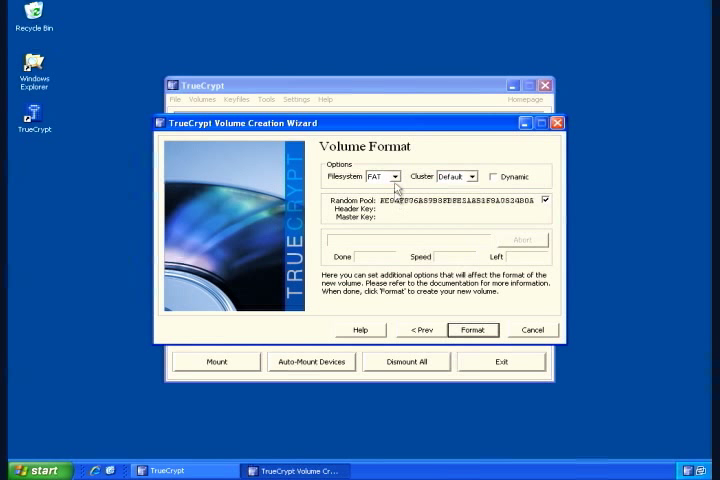
click(396, 176)
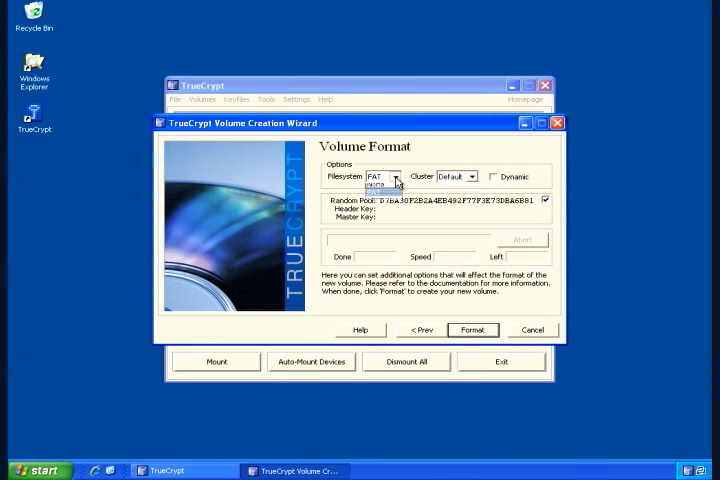
click(392, 177)
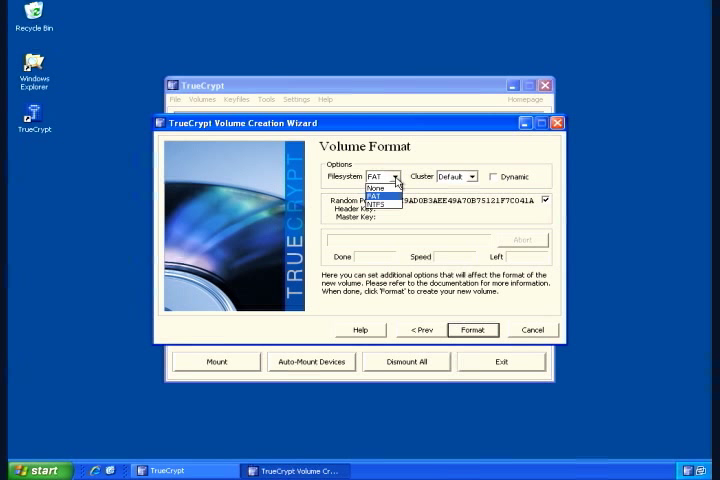
click(378, 190)
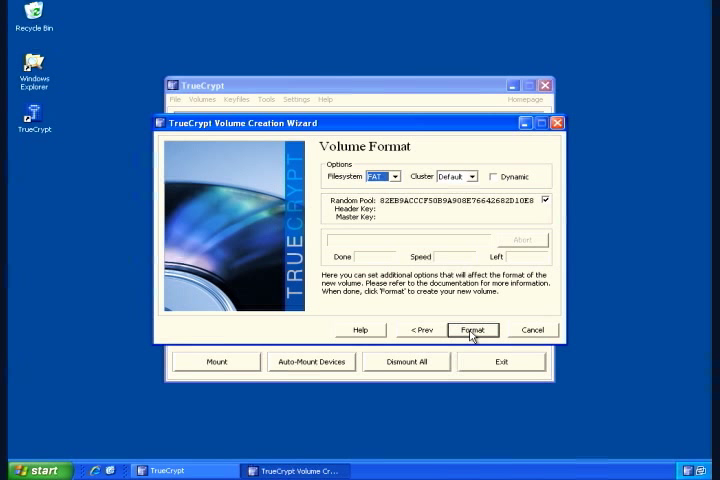
Step: Format the 256 MB FAT volume and acknowledge the successful-creation message
click(472, 330)
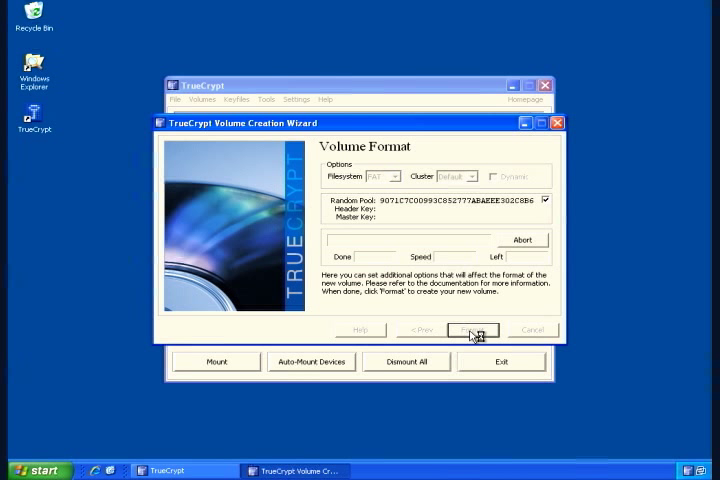
click(471, 330)
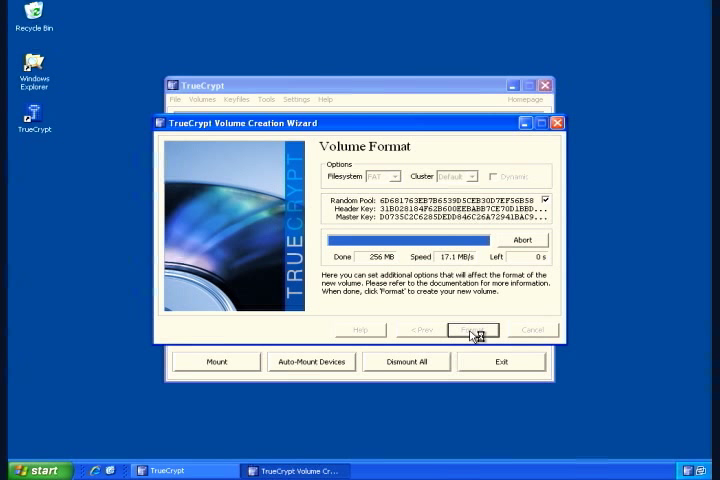
click(472, 330)
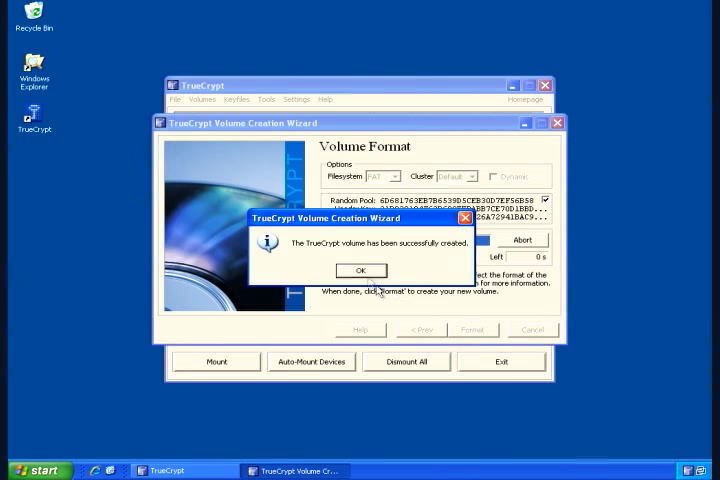